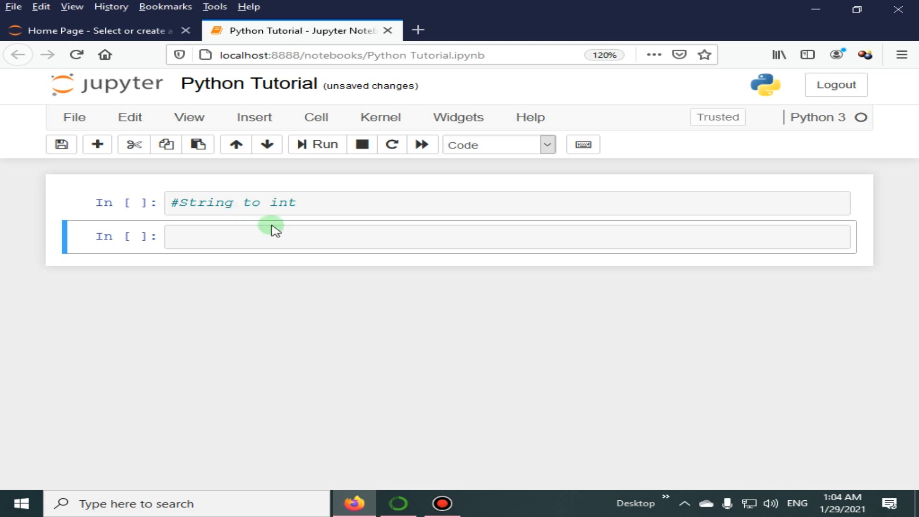
mouse_move(292, 223)
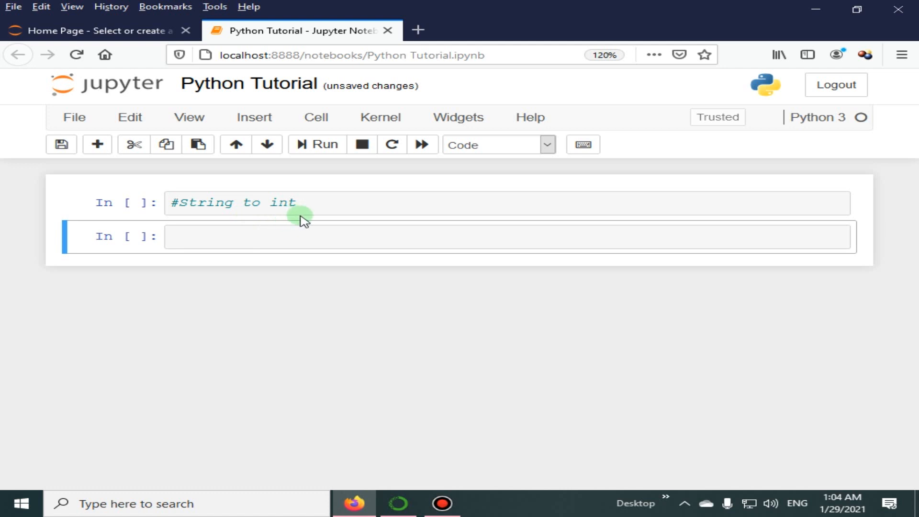
Write string = "777", integer = int(string) and print(integer) in the first cell.
left_click(270, 236)
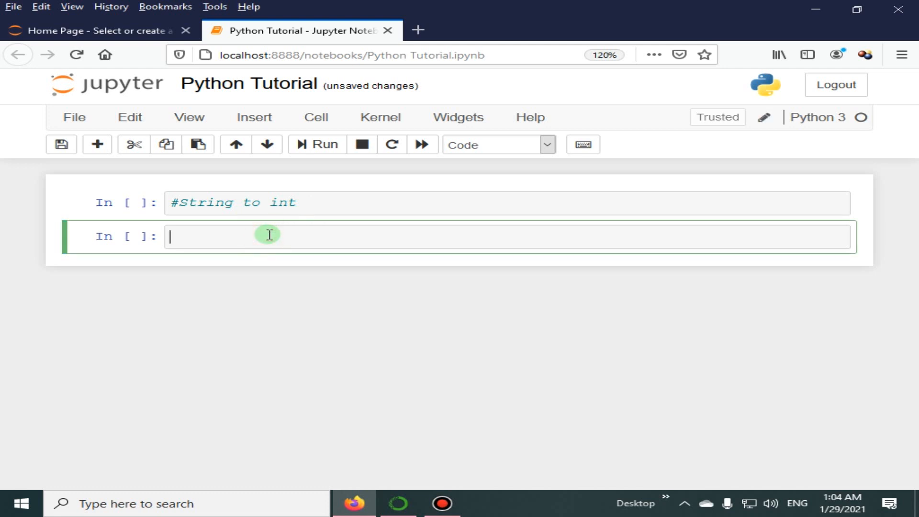
type("string =")
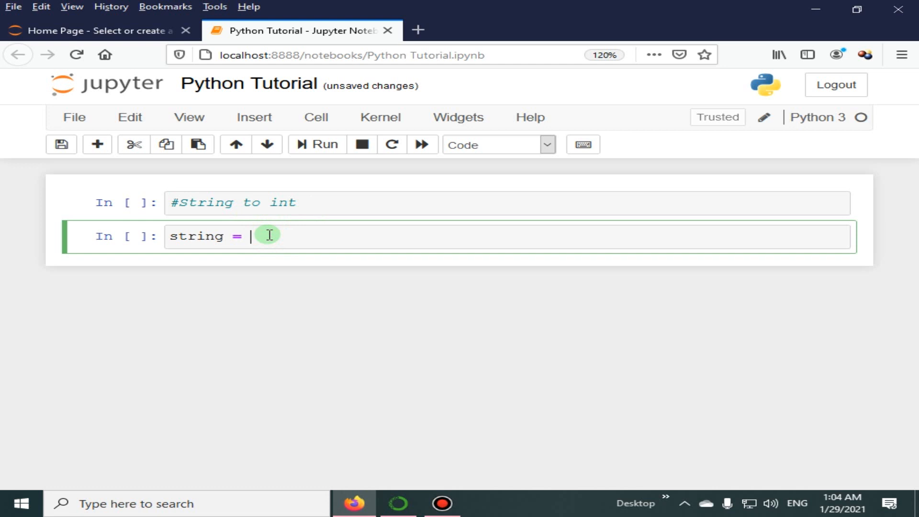
type("\"777\"")
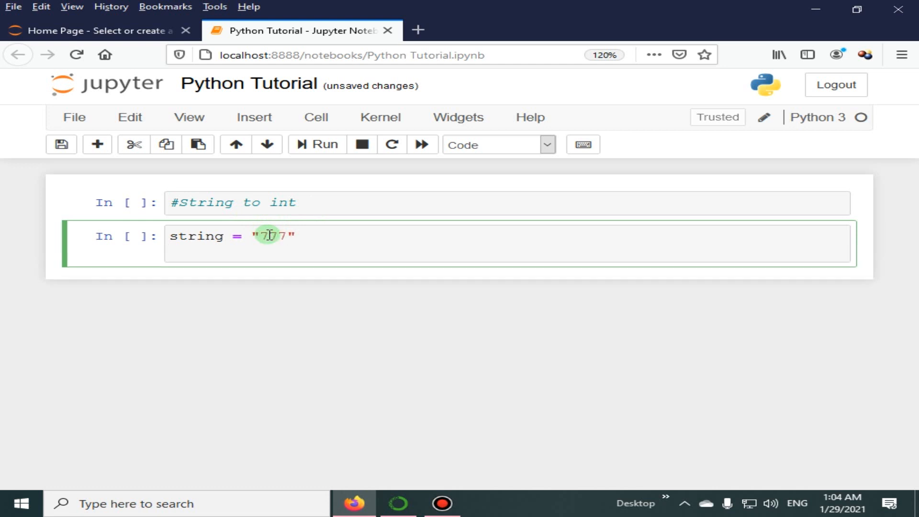
type("integ")
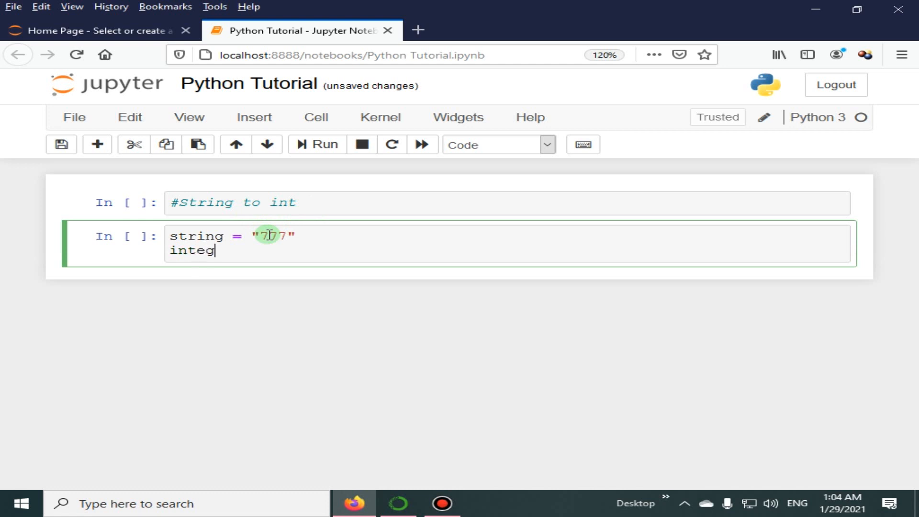
type("er =")
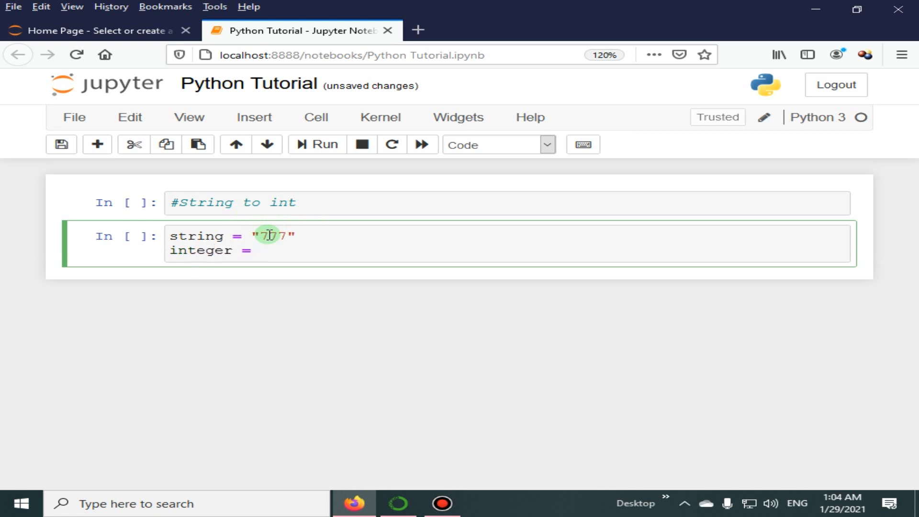
type("int()")
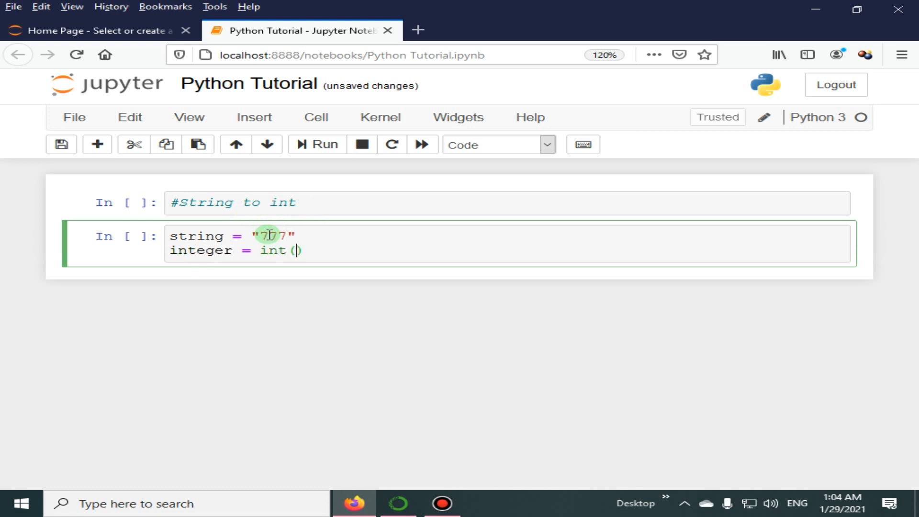
type("string")
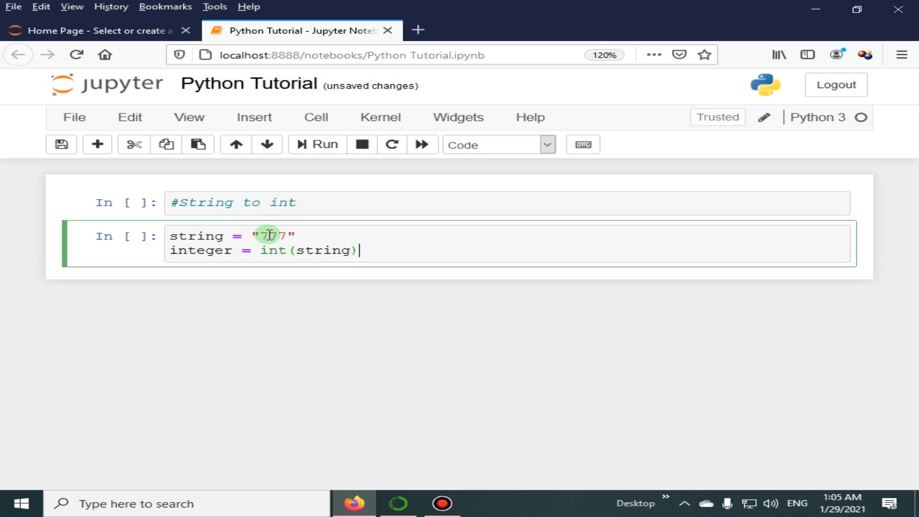
type("p")
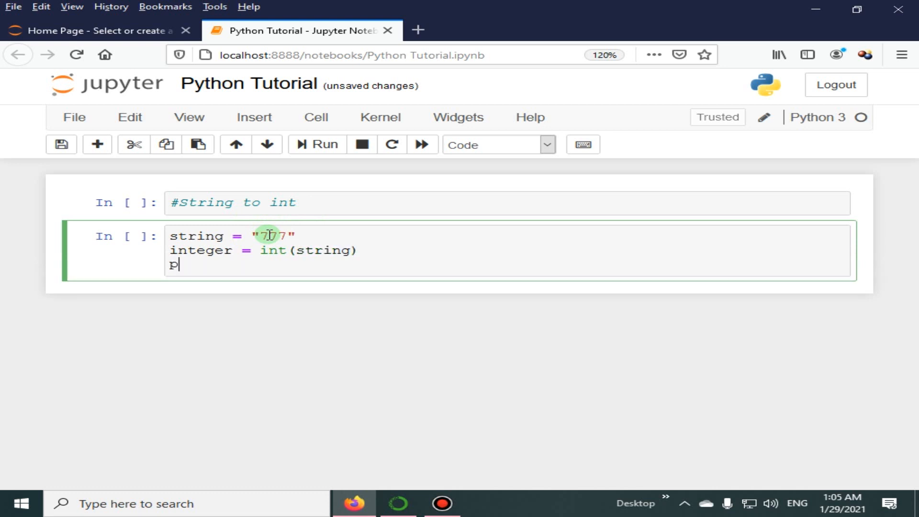
type("rint()")
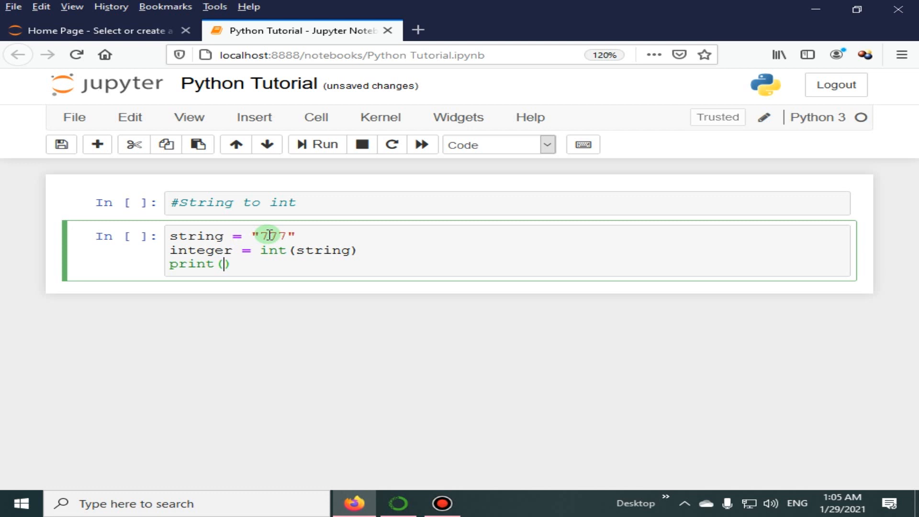
type("integer")
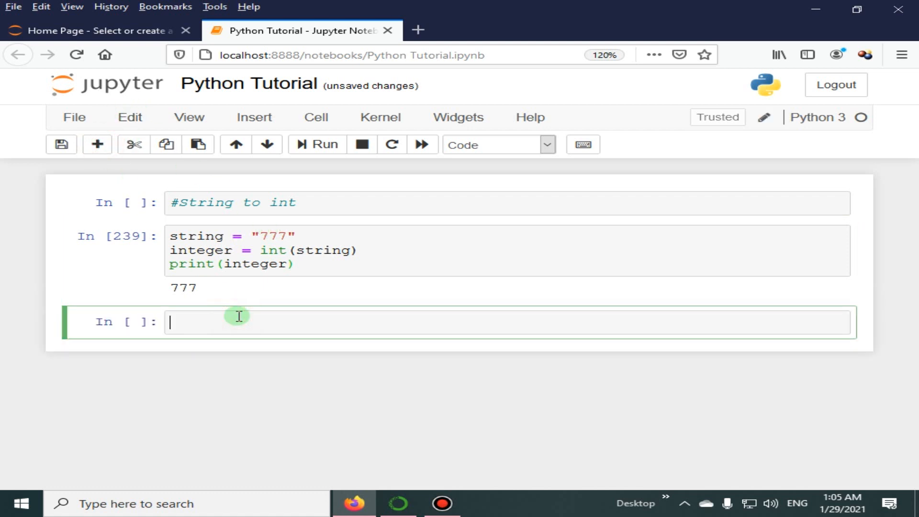
Enter str = "55" and int(str) in the second cell to output 55.
type("str =")
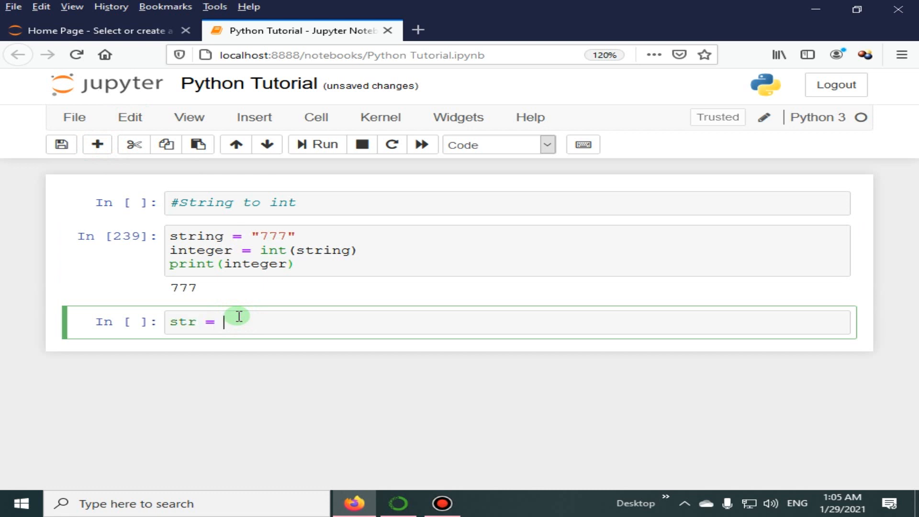
type("\"55\"")
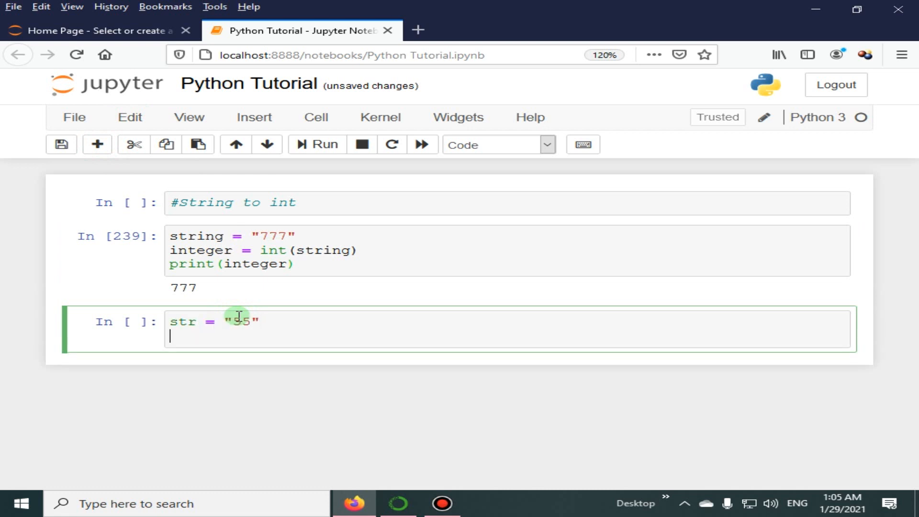
type("int(str")
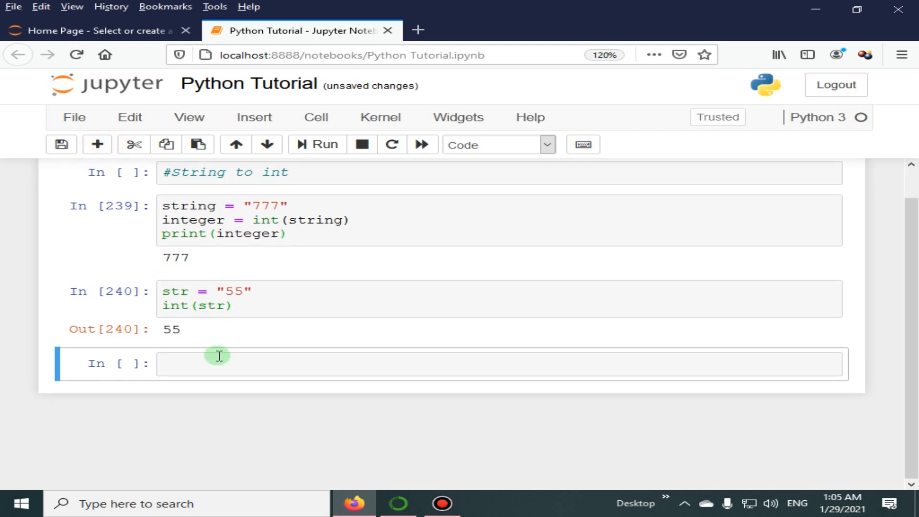
Enter my_str = "50000" and print(int(my_str)) in the third cell.
type("my")
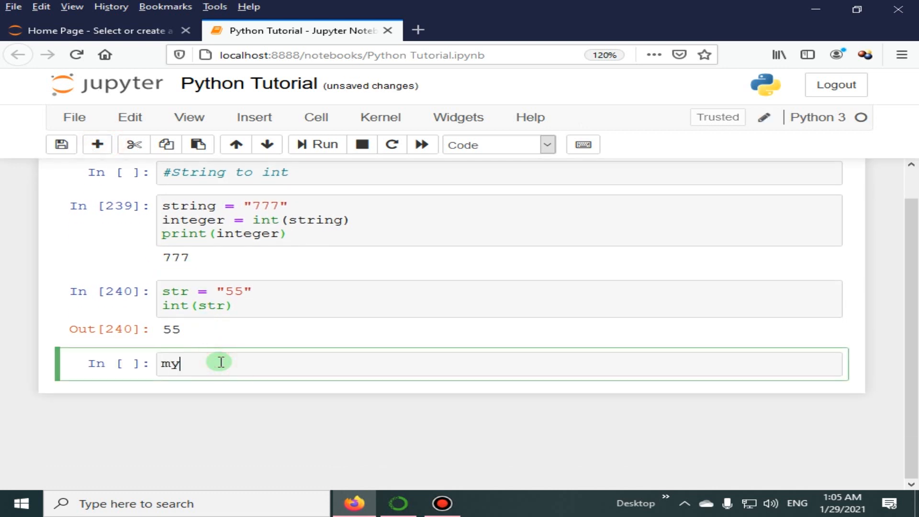
type("_str =")
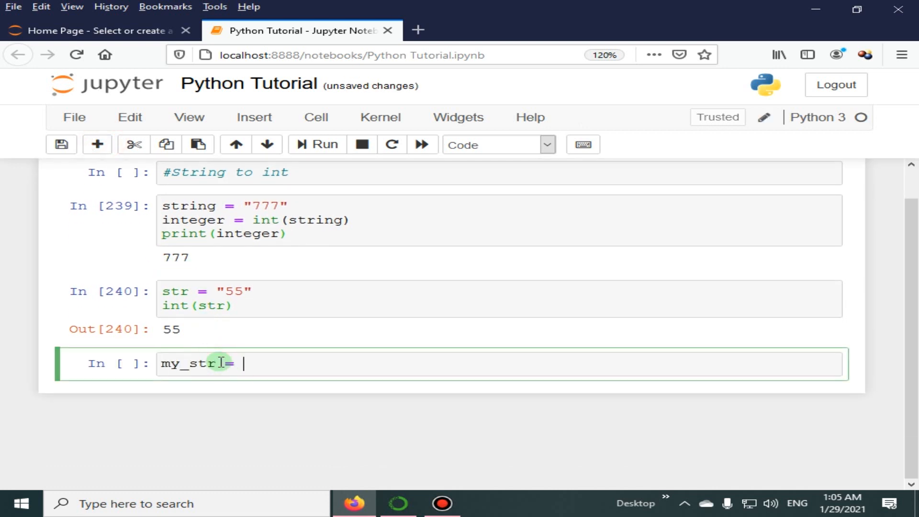
type("\"50\"")
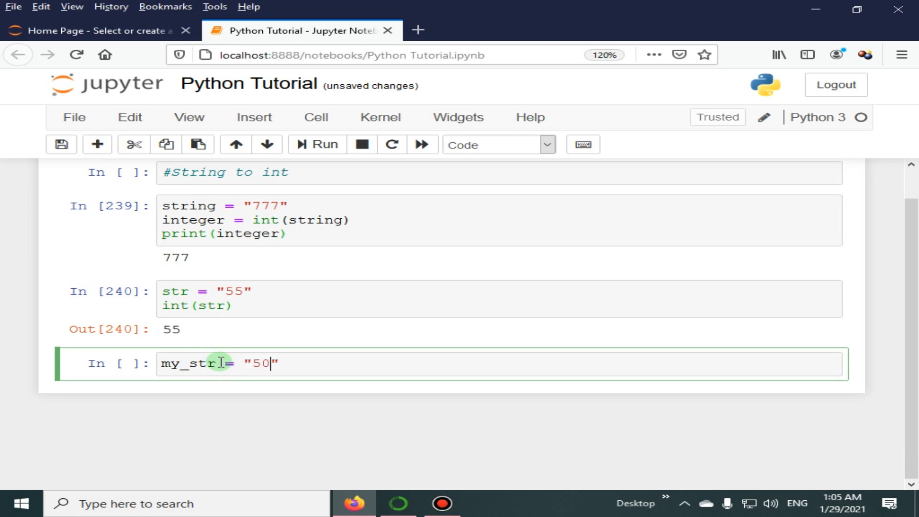
type("000")
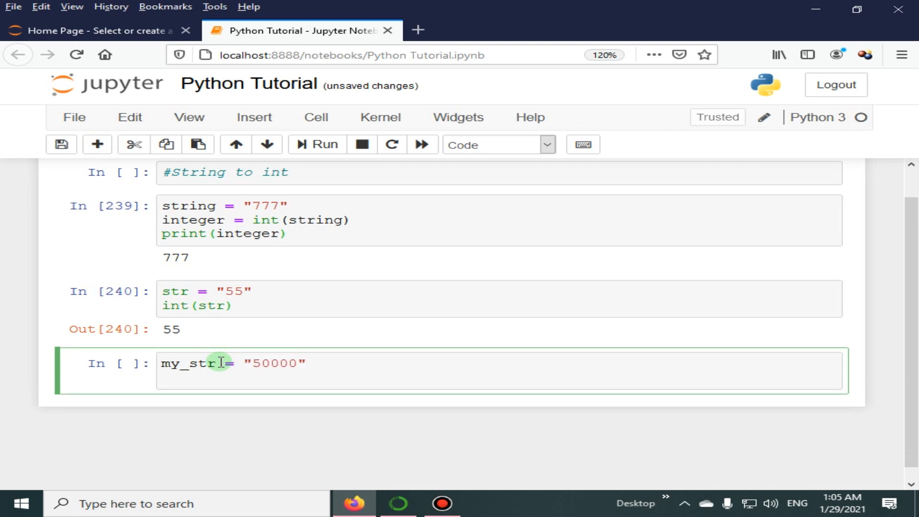
type("print")
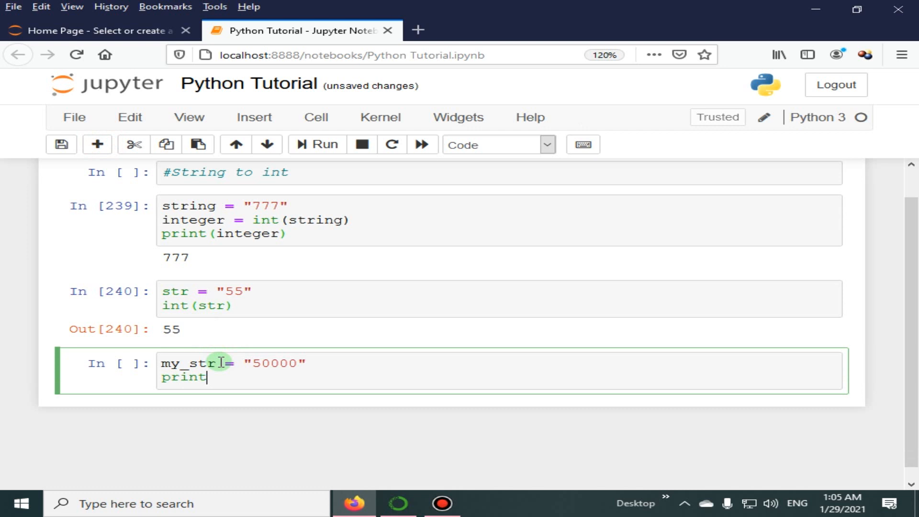
type("(int(")
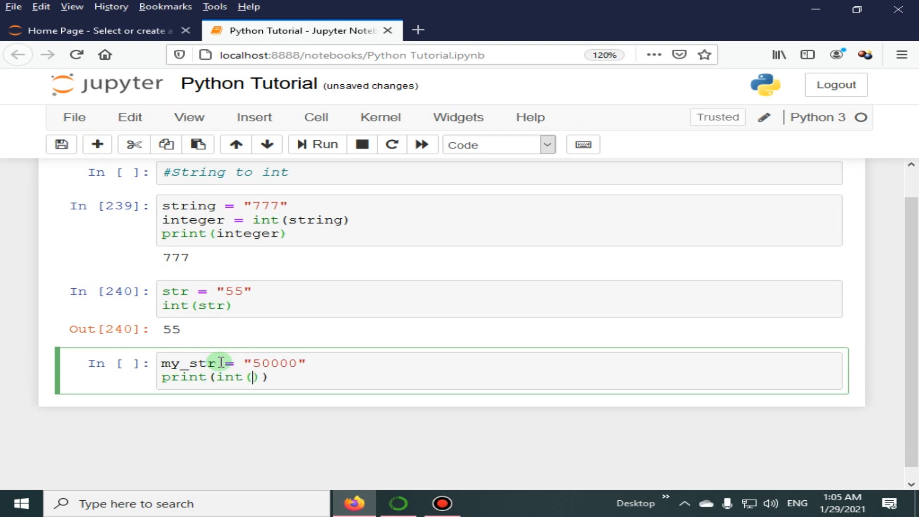
type("my_str")
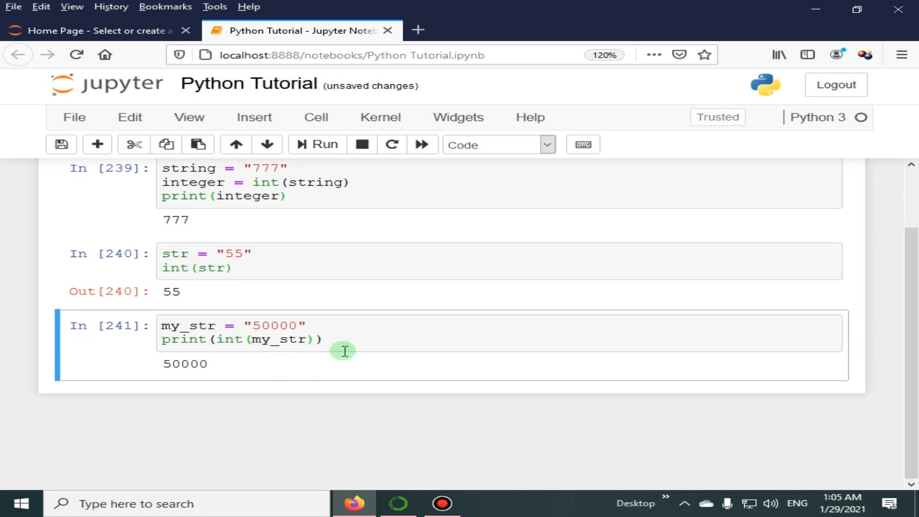
mouse_move(402, 340)
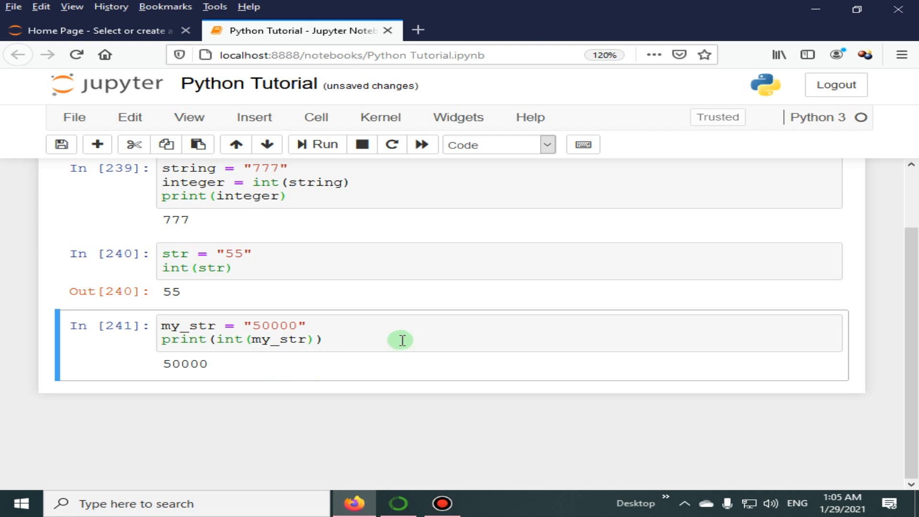
Scroll down past the "50,000" ValueError traceback to reach space for a new cell.
left_click(297, 342)
type(",")
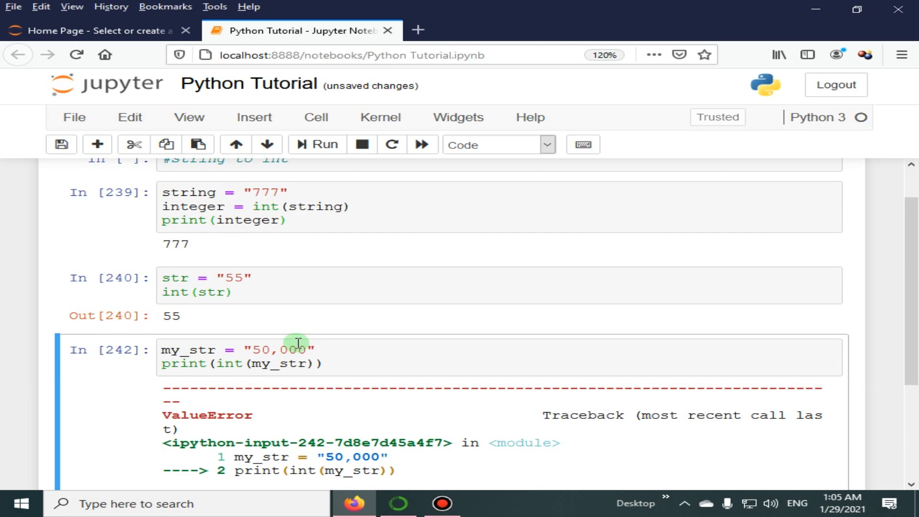
scroll("down", 3)
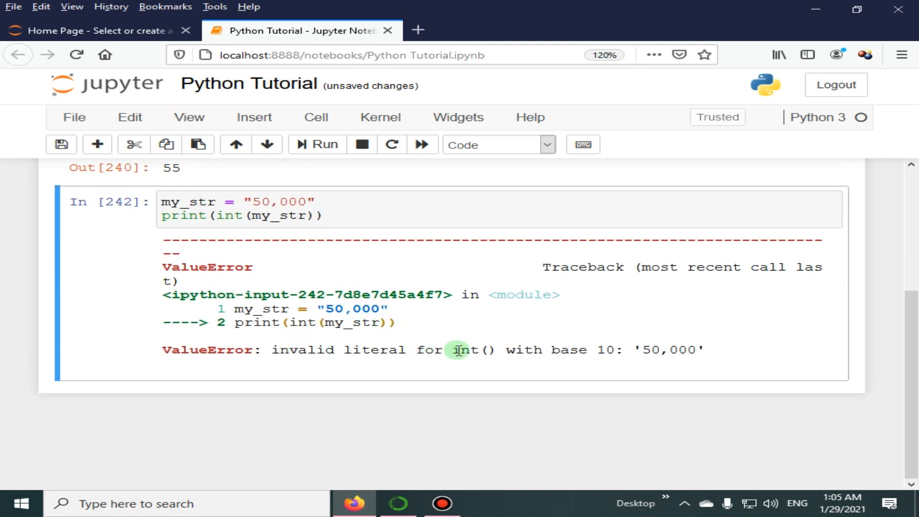
mouse_move(468, 373)
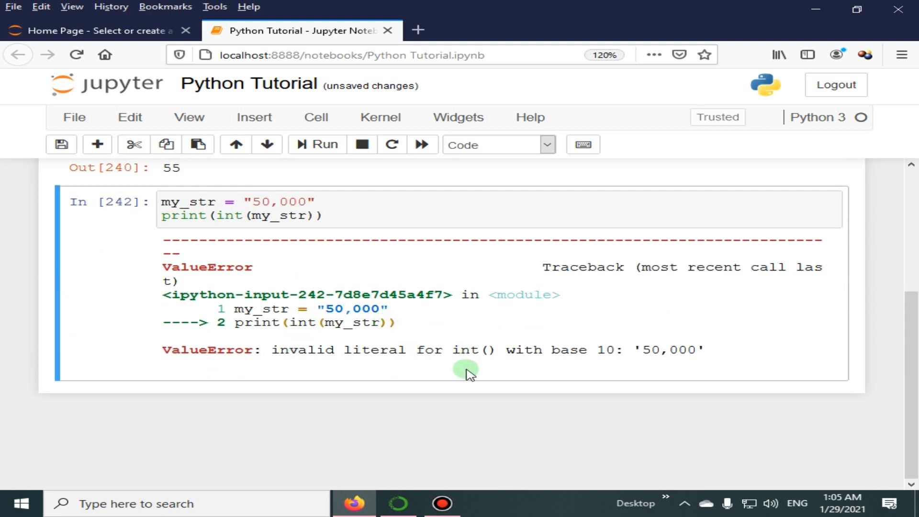
mouse_move(557, 368)
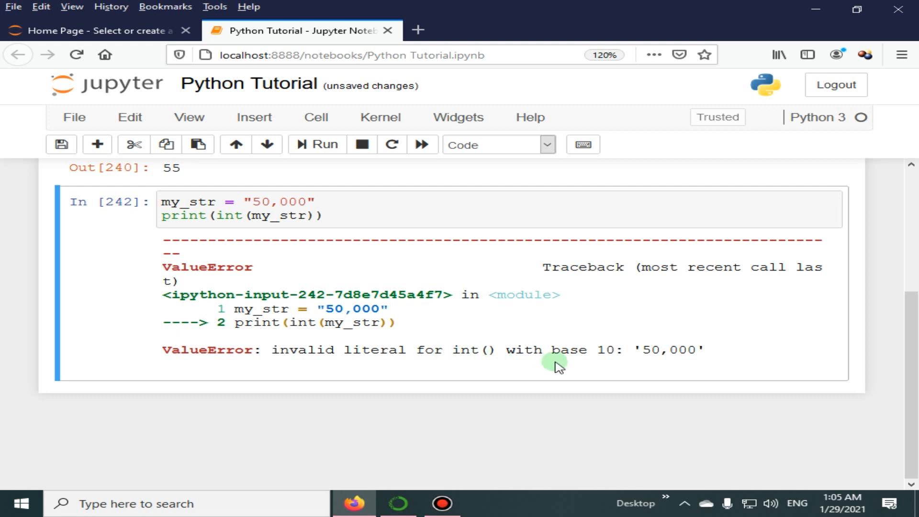
mouse_move(677, 367)
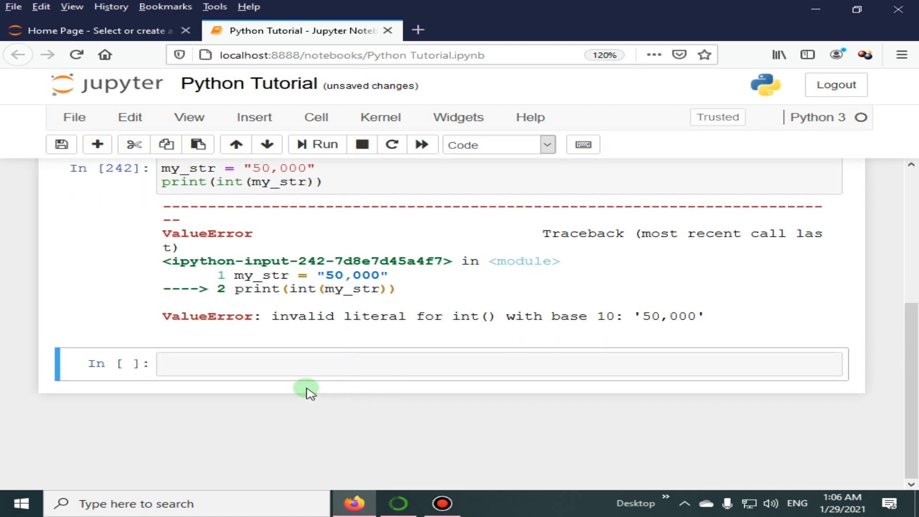
Start a cell with a can't-be-converted comment and a = "This cannot be converted to an integer".
left_click(270, 363)
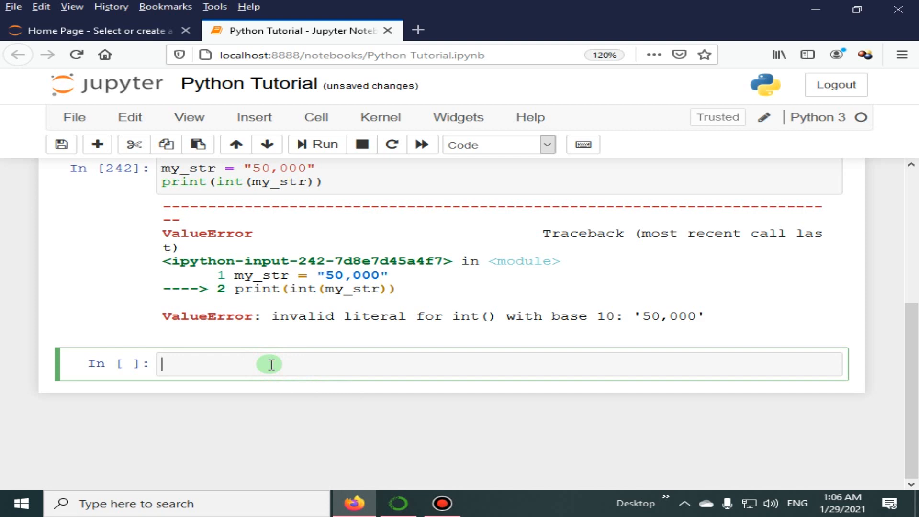
type("#if")
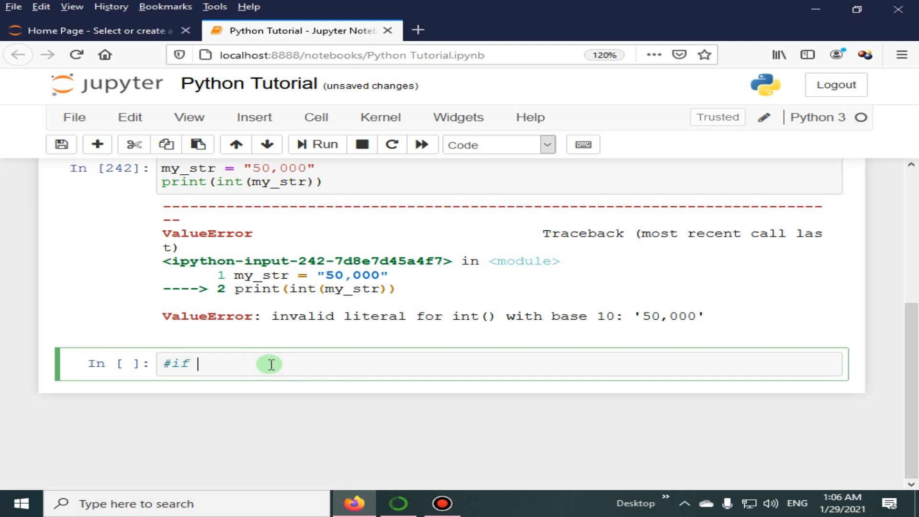
type("the string c")
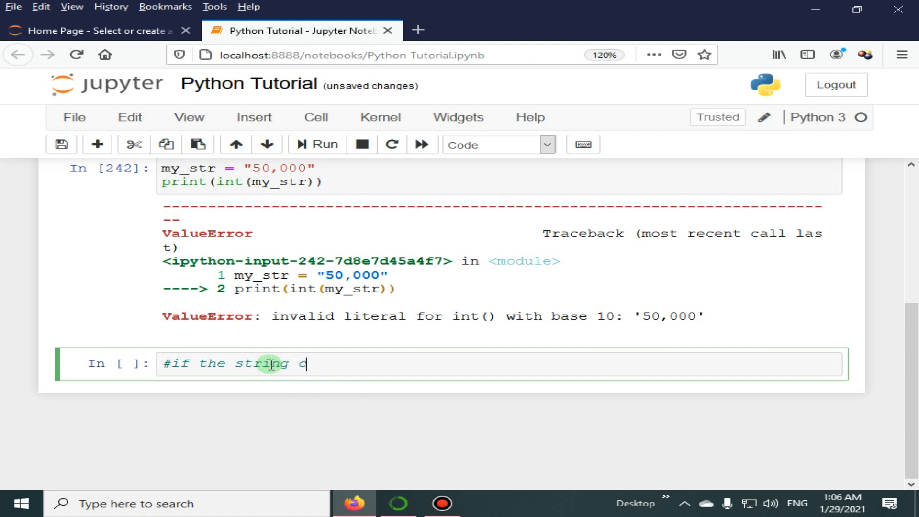
type("an't be")
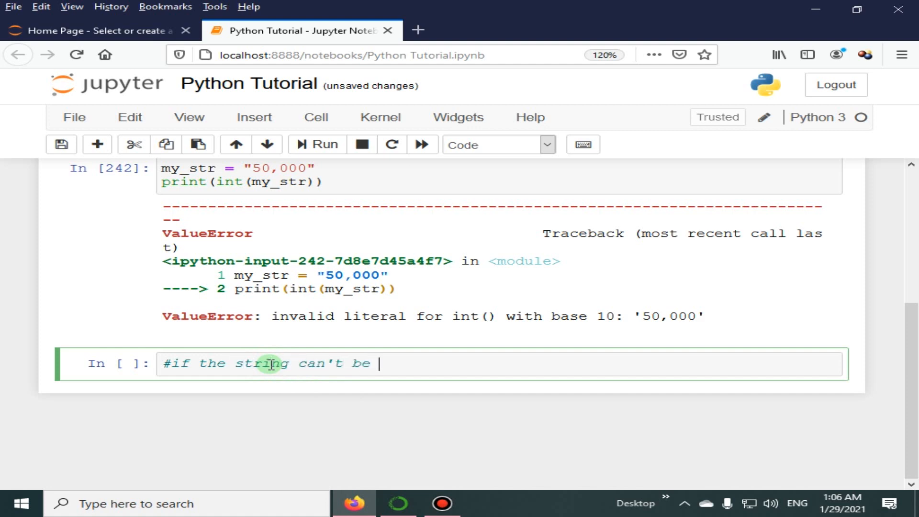
type("co")
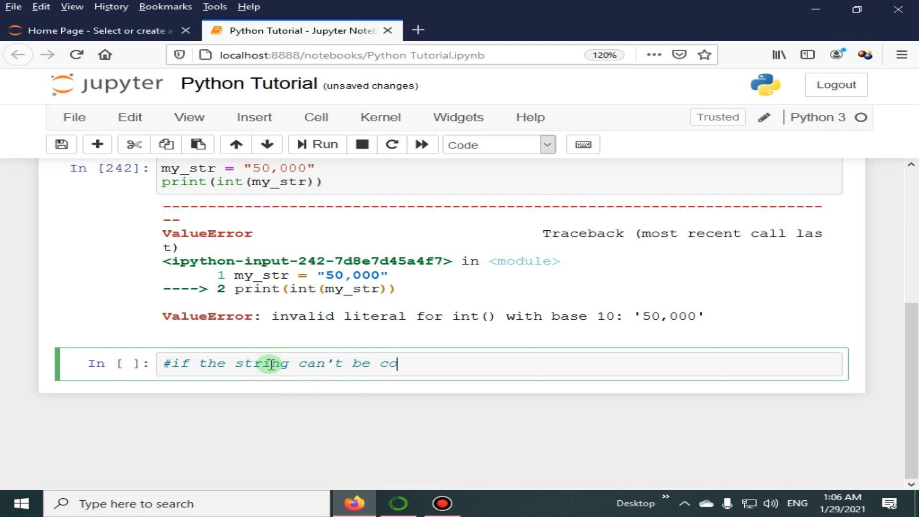
type("nverted t")
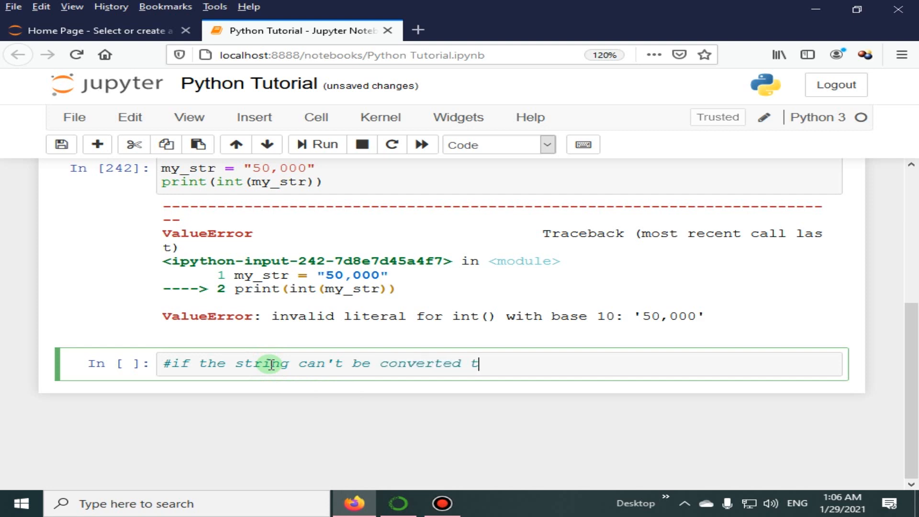
type("o integer")
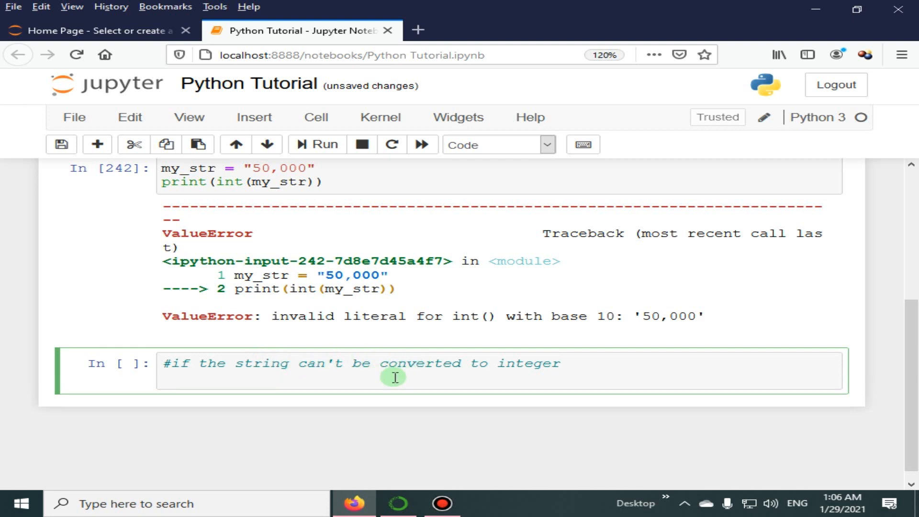
type("a =")
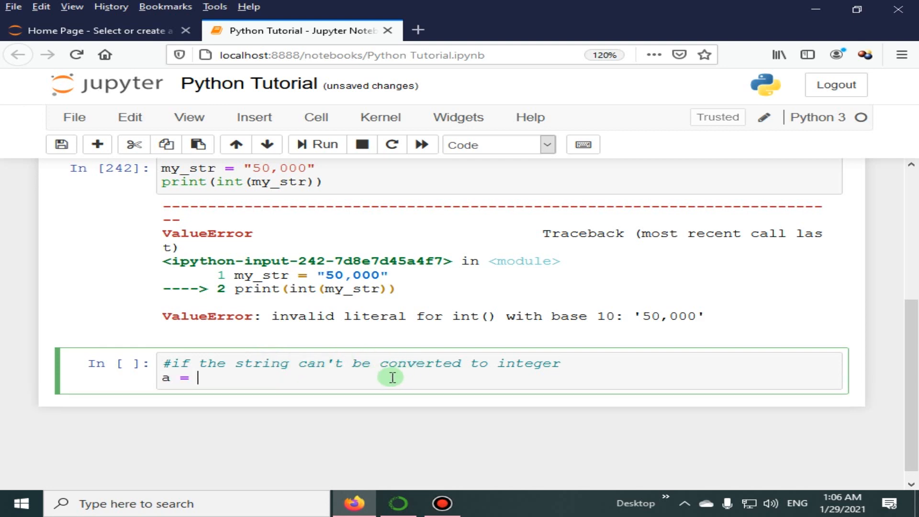
type("\"T\"")
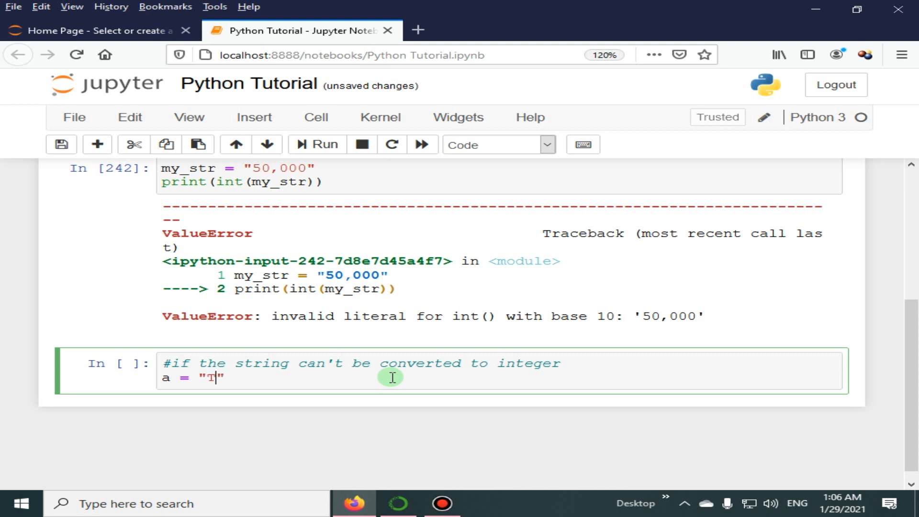
type("his cannot b")
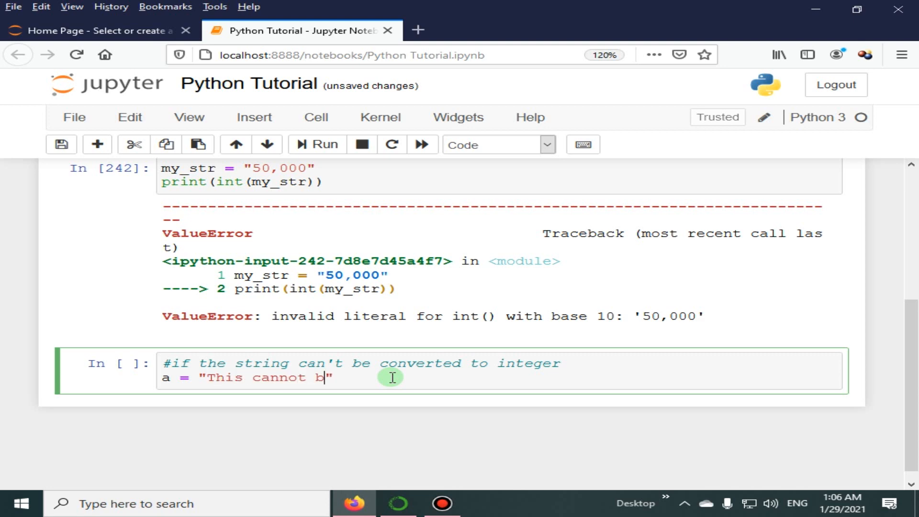
type("e co")
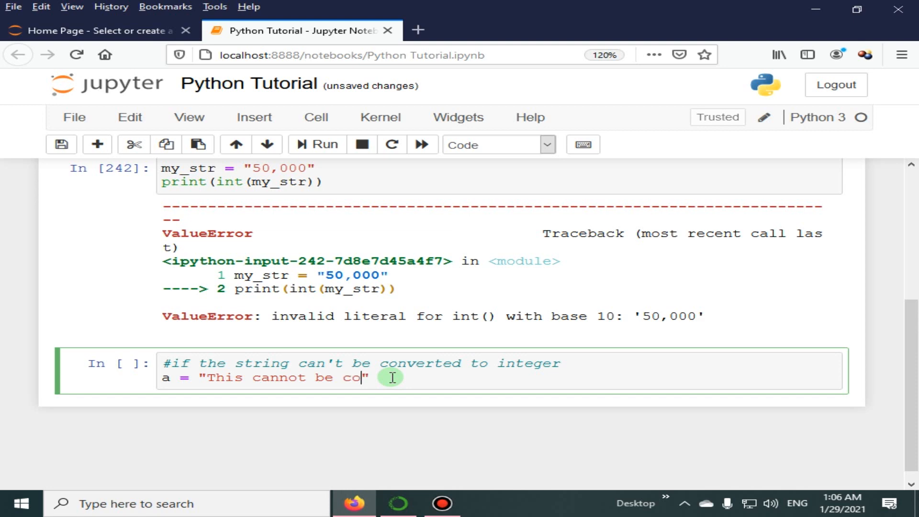
type("nverted to an i")
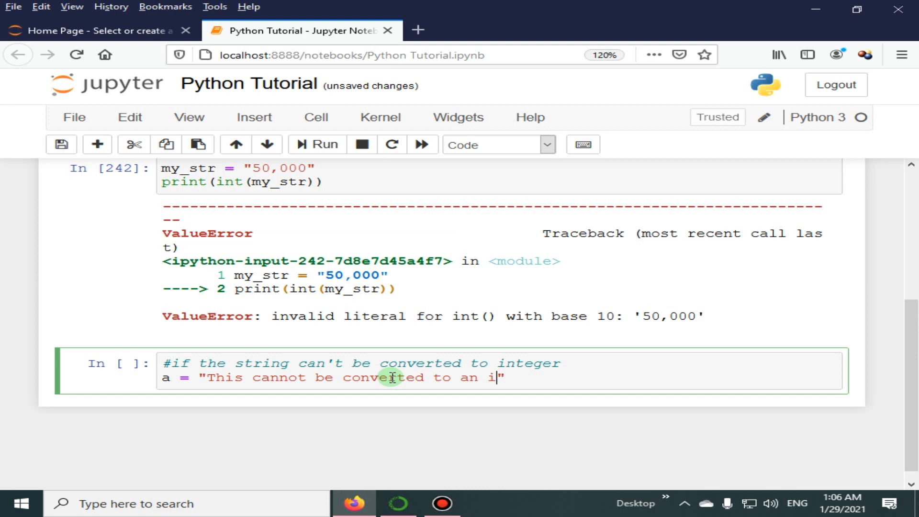
type("nteger")
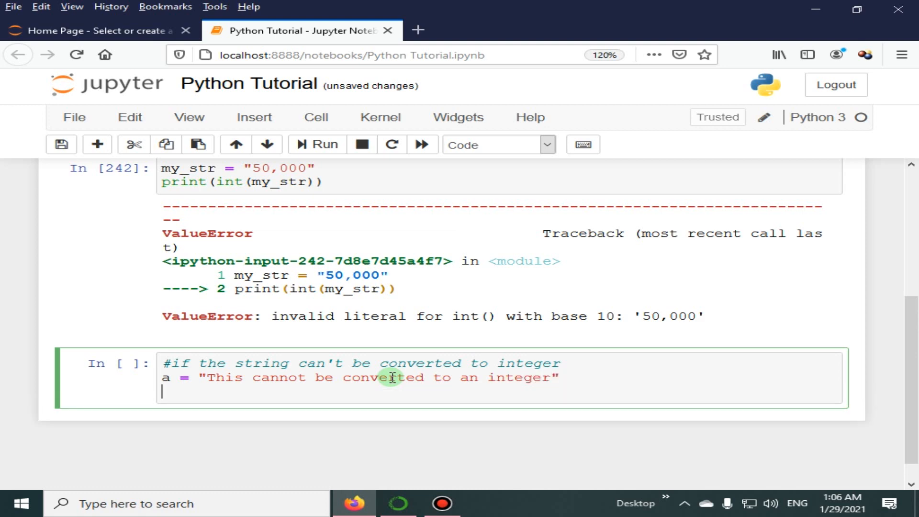
Add b = int(a) with '#interpreter raises the error' and run it to show the ValueError.
type("b =")
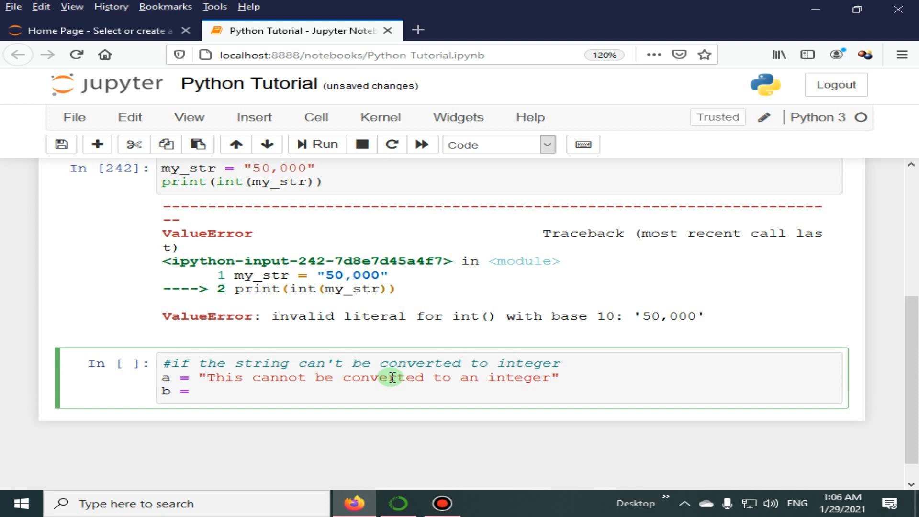
type("int")
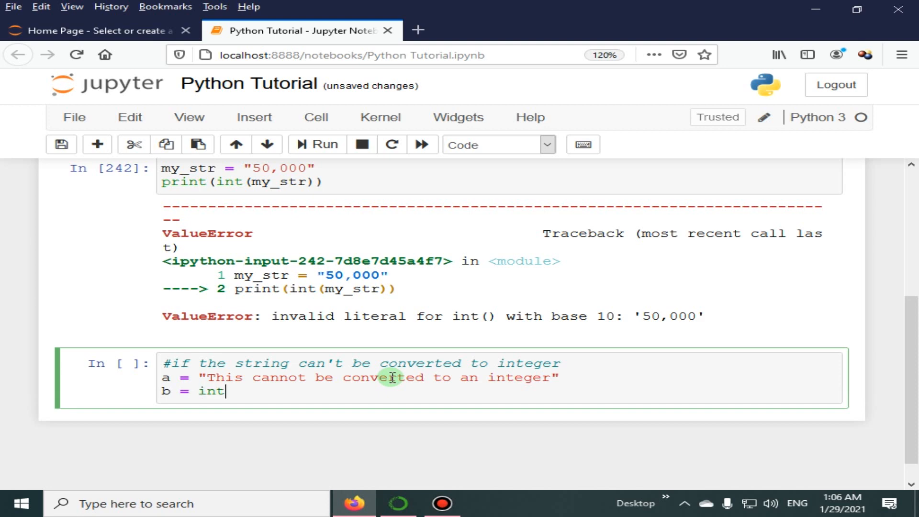
type("(a)")
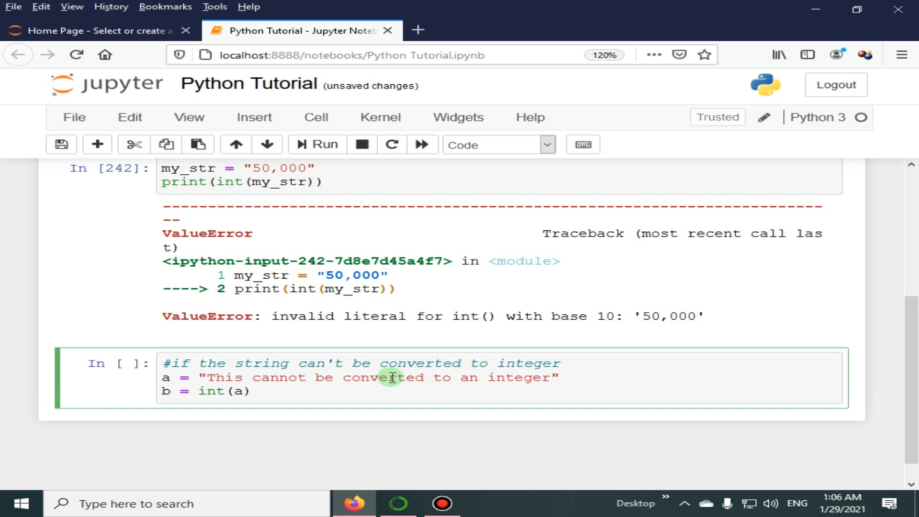
type("#inter")
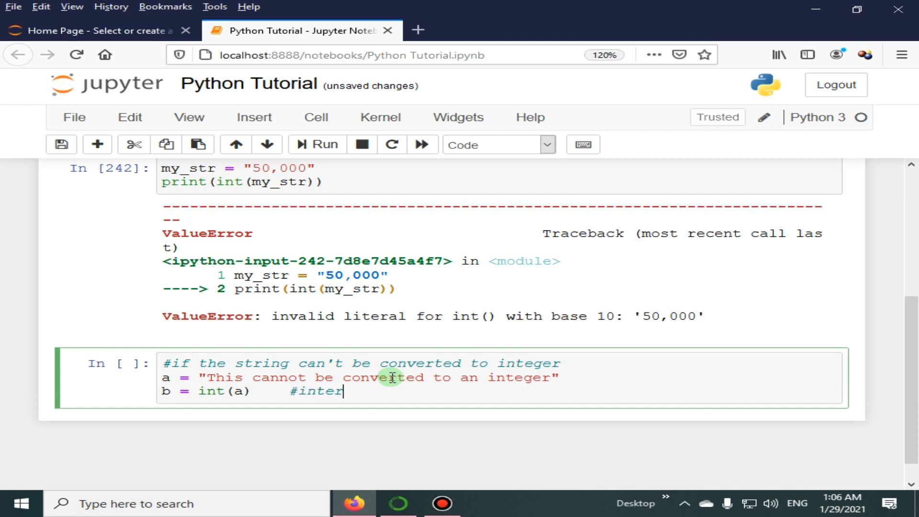
type("preter")
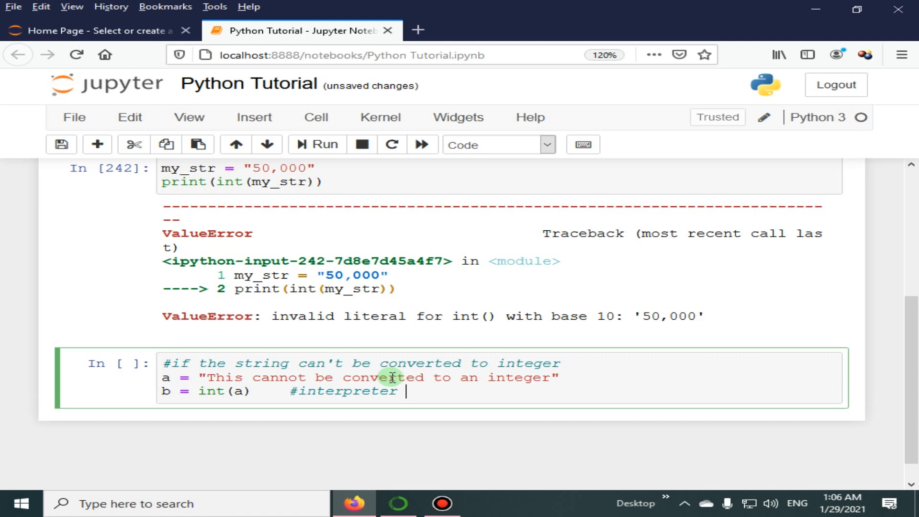
type("raises the e")
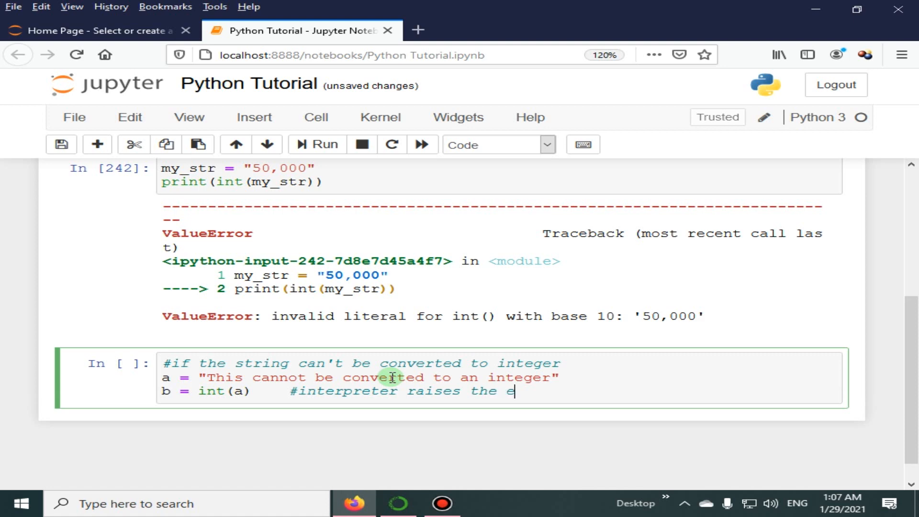
type("rror")
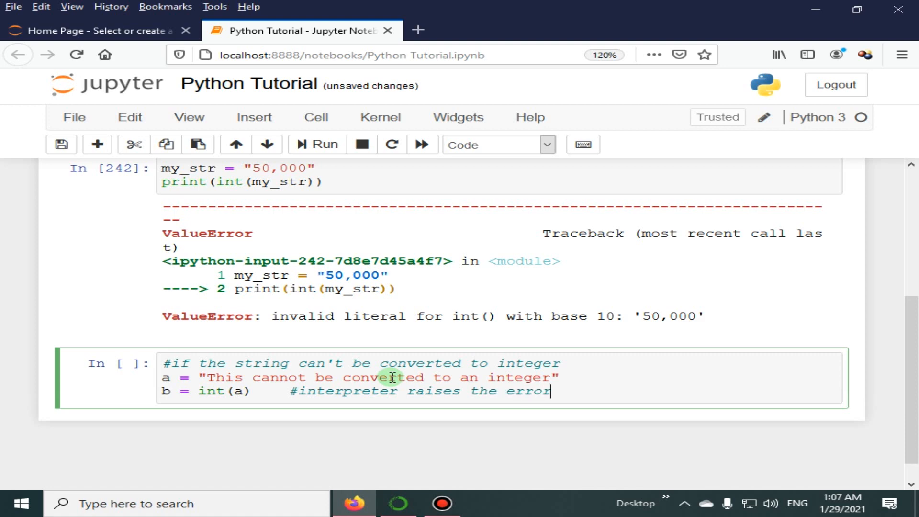
left_click(316, 144)
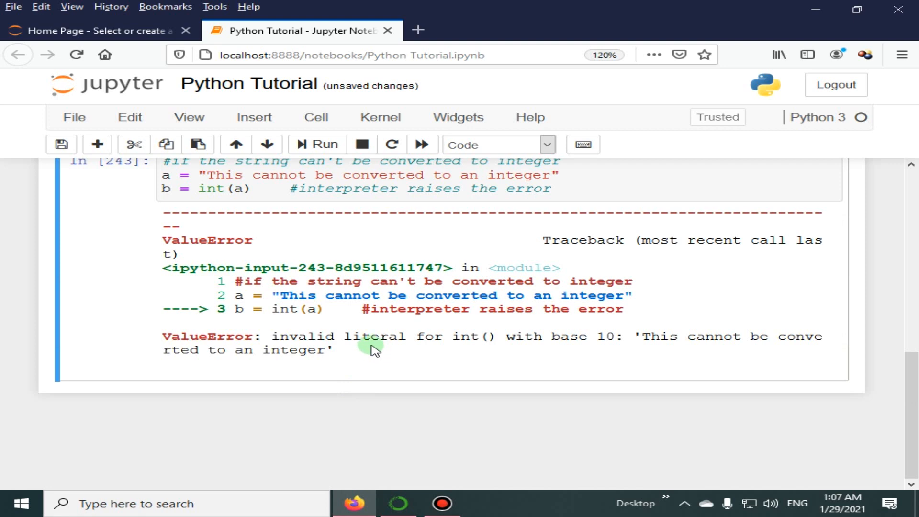
mouse_move(97, 144)
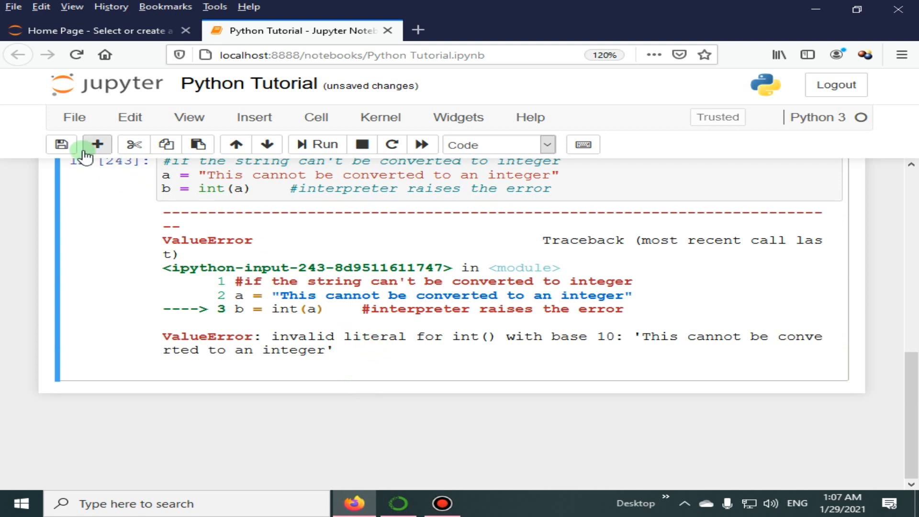
Insert a new cell setting a = "1234" and printing a with "is of type: " and type(a).
left_click(96, 144)
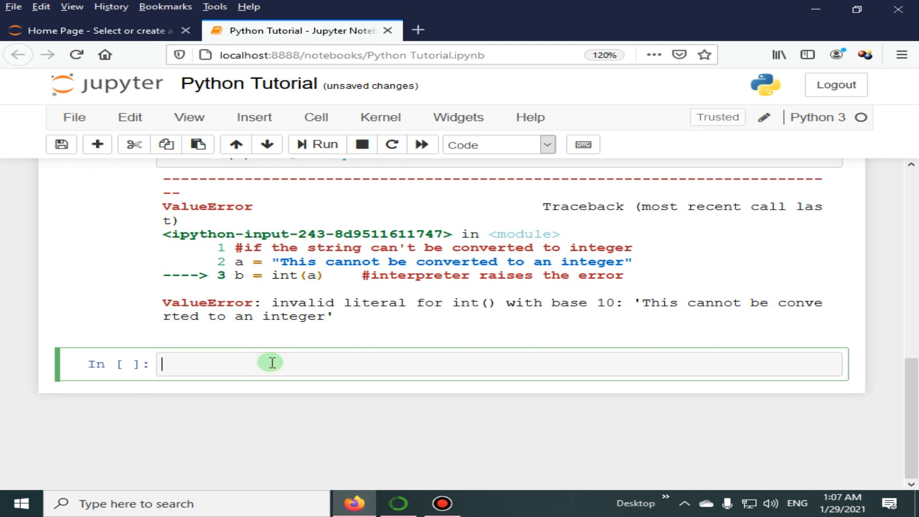
type("a =")
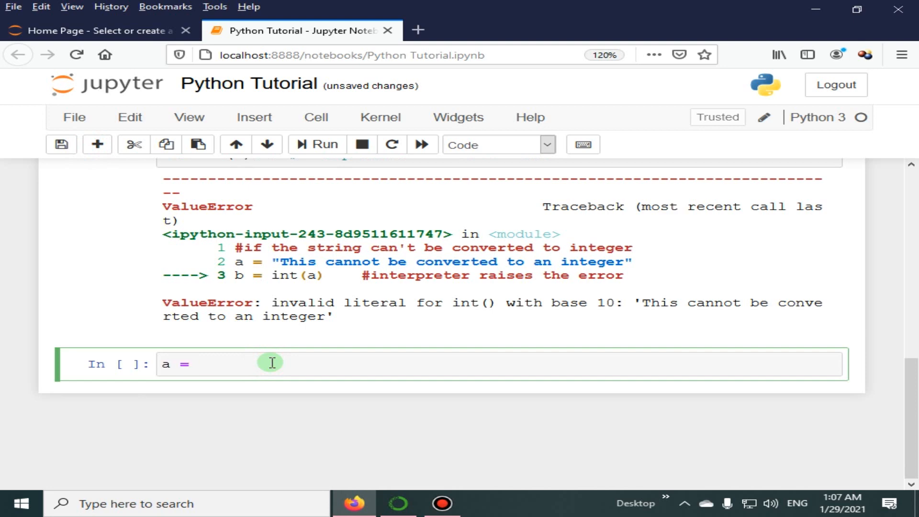
type("\"1234\"")
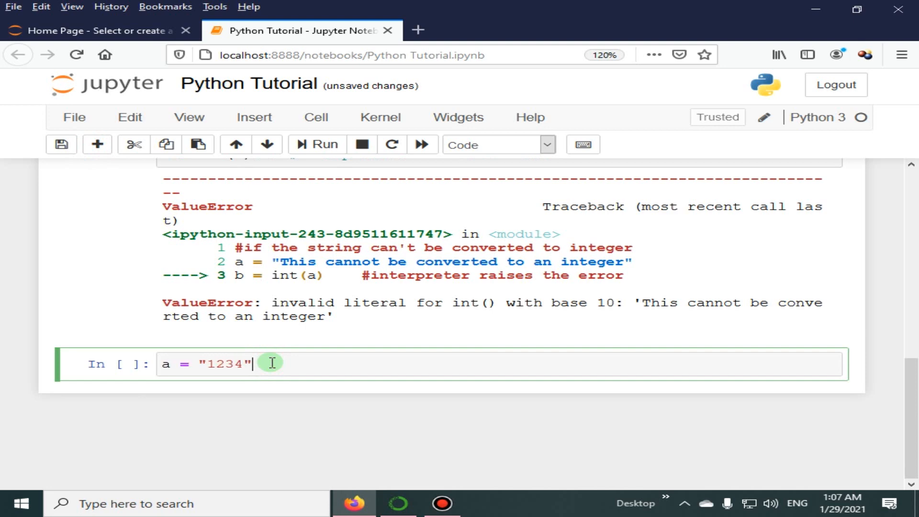
type("pri")
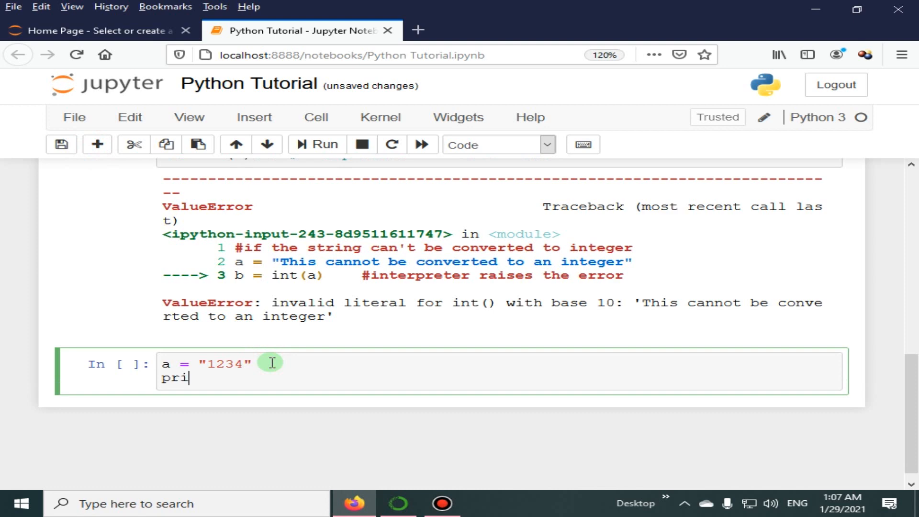
type("nt()")
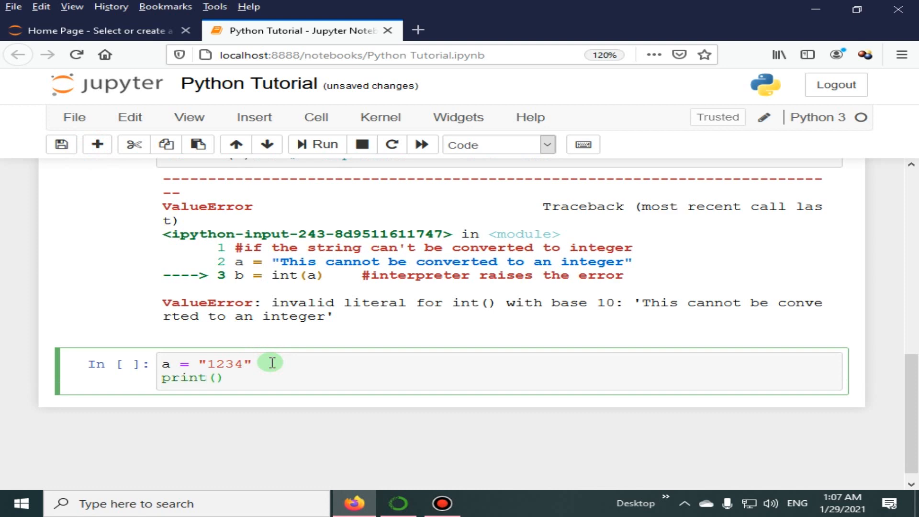
type("a, \"\"")
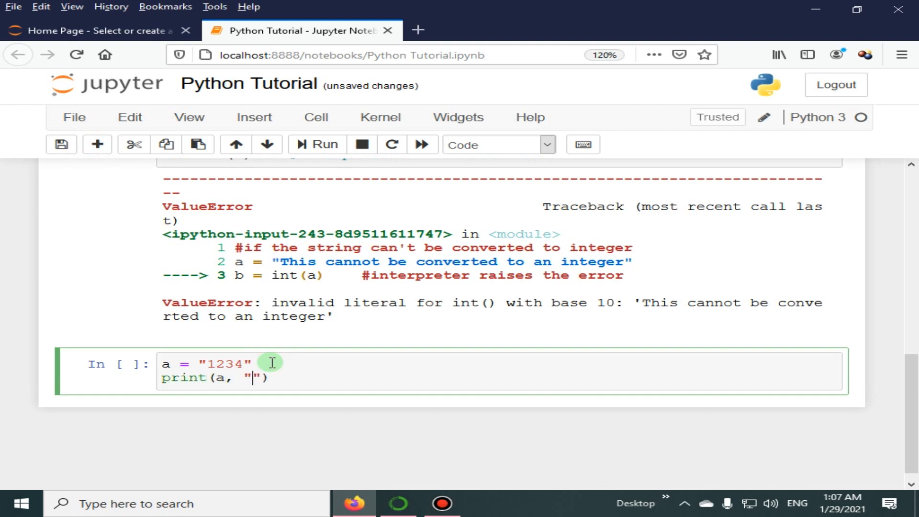
type("type of")
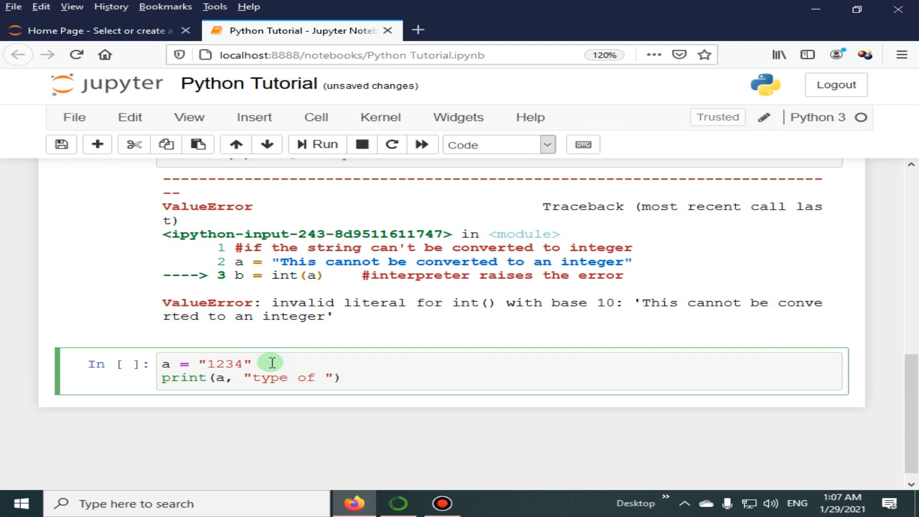
key("Backspace")
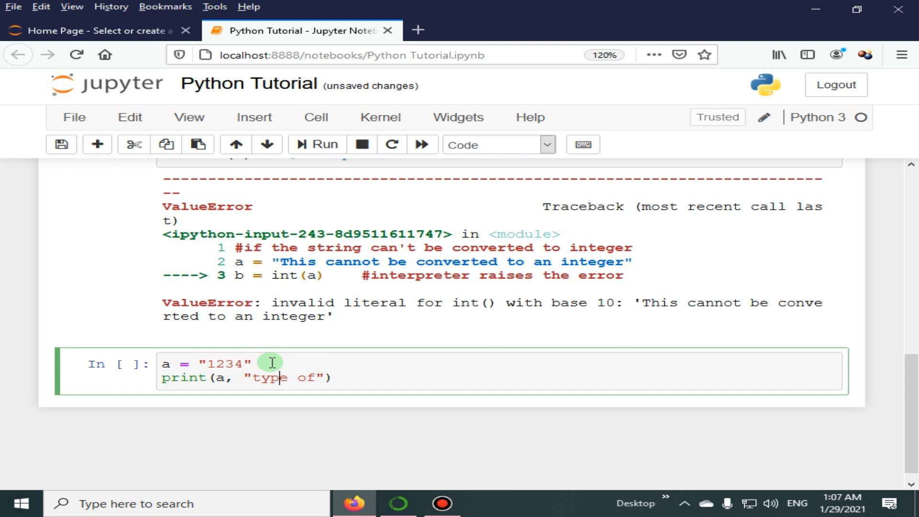
type("is of")
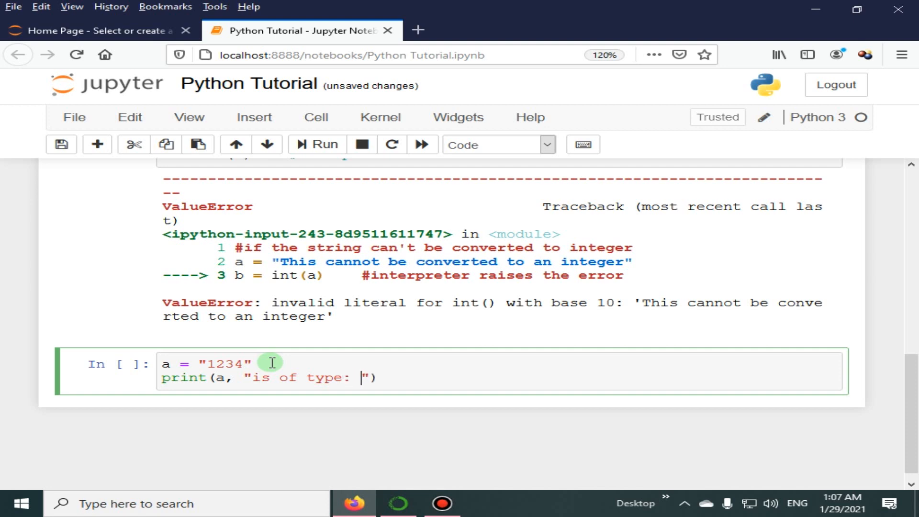
type(", type(")
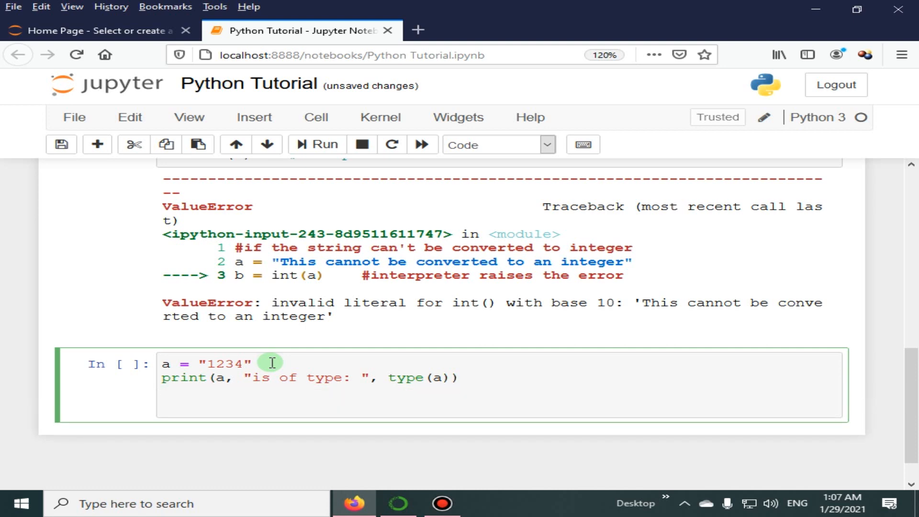
Add a = int(a) and a second print(a, "is of type: ", type(a)) line to the cell.
type("a =")
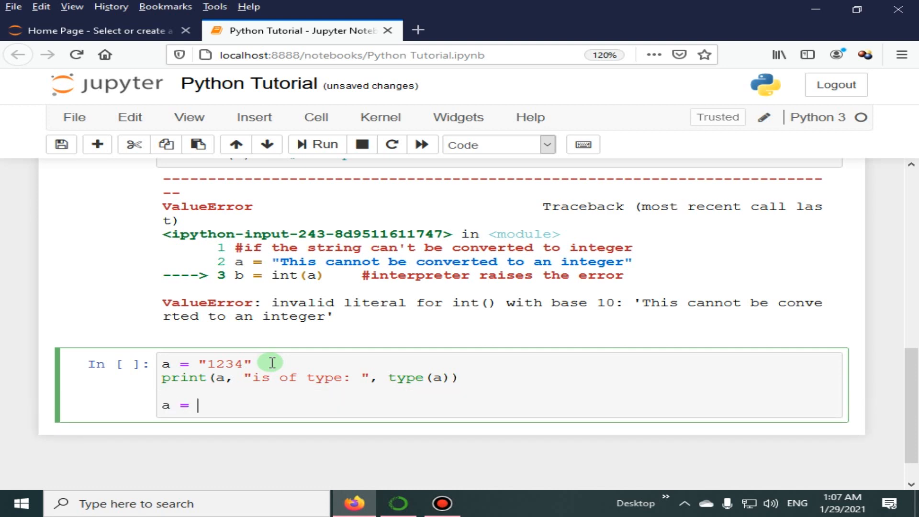
type("int")
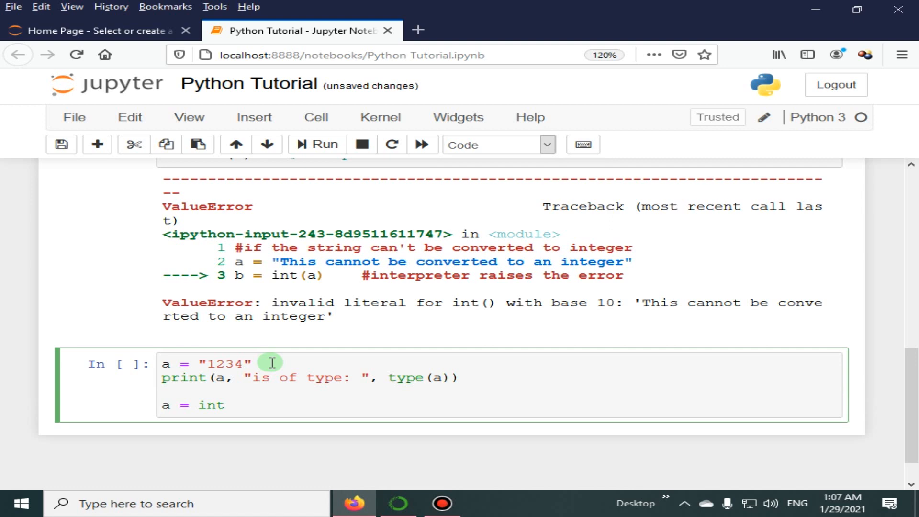
type("(a)")
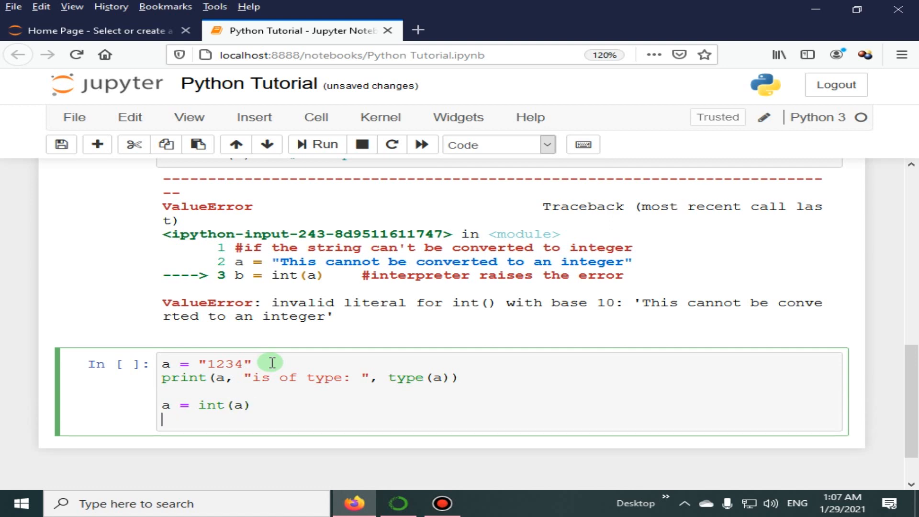
type("print")
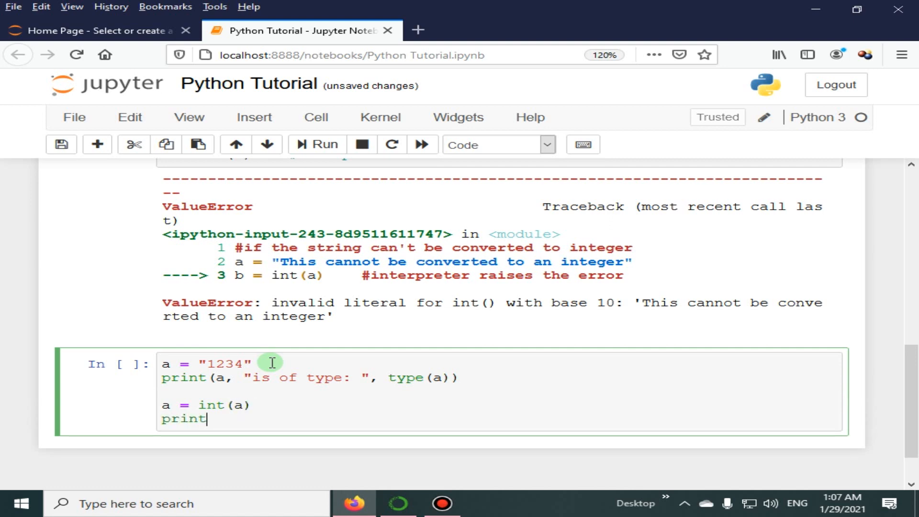
type("()")
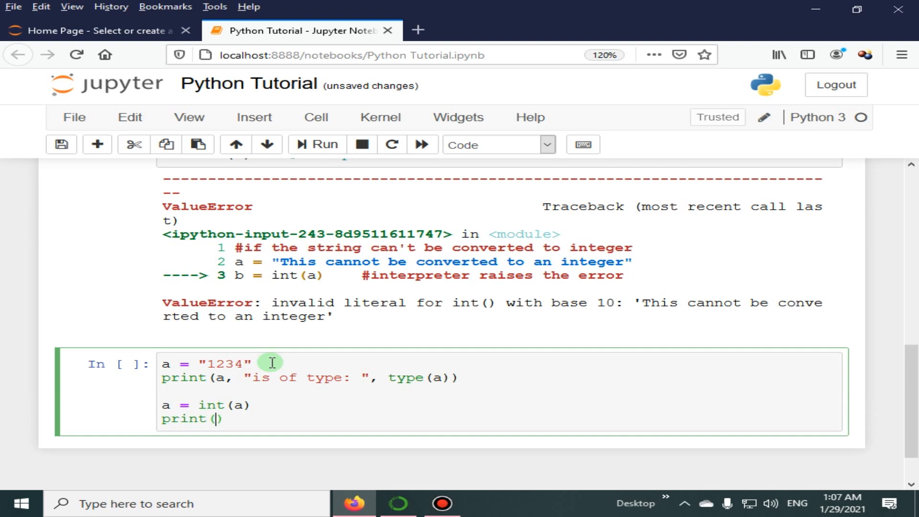
type("a, \"\"")
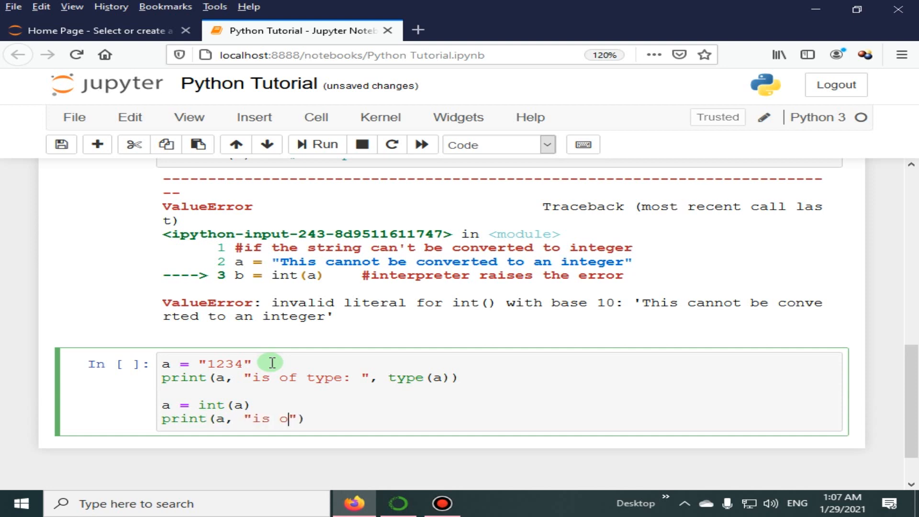
type("f type:")
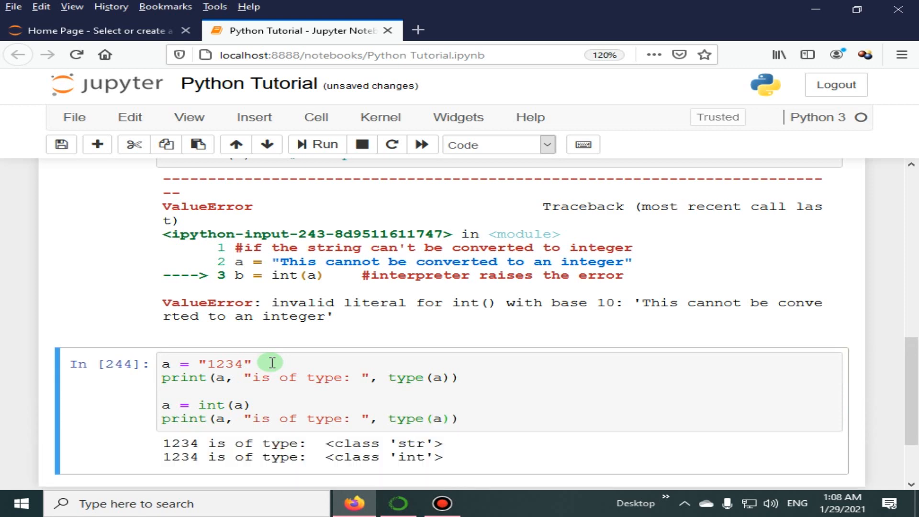
scroll("down", 3)
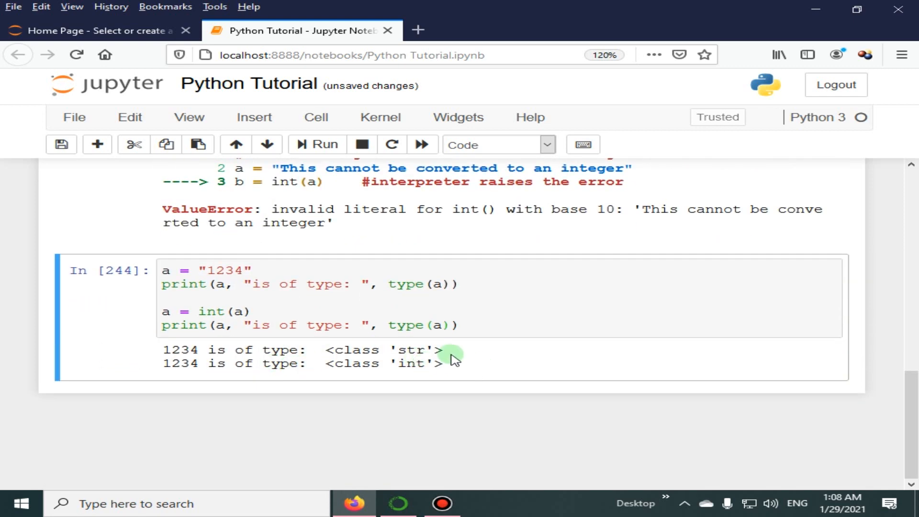